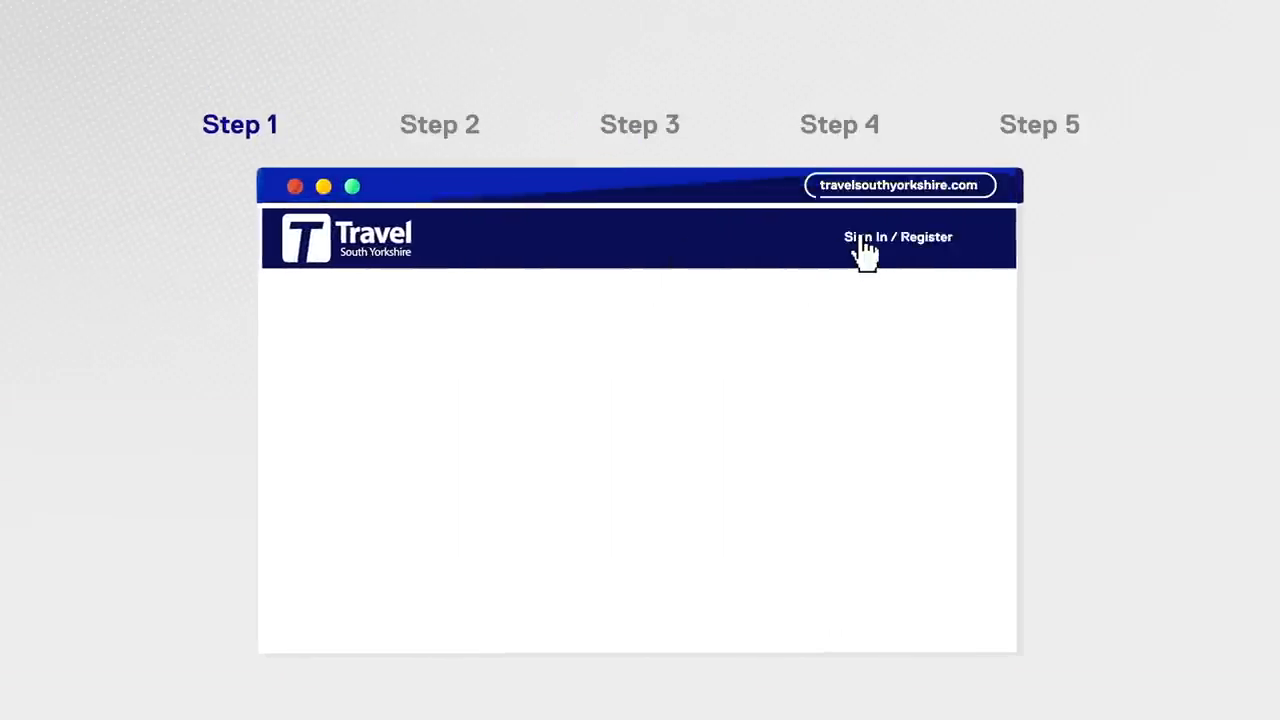
- Start signing in via 'Sign In / Register' in the site header
click(898, 237)
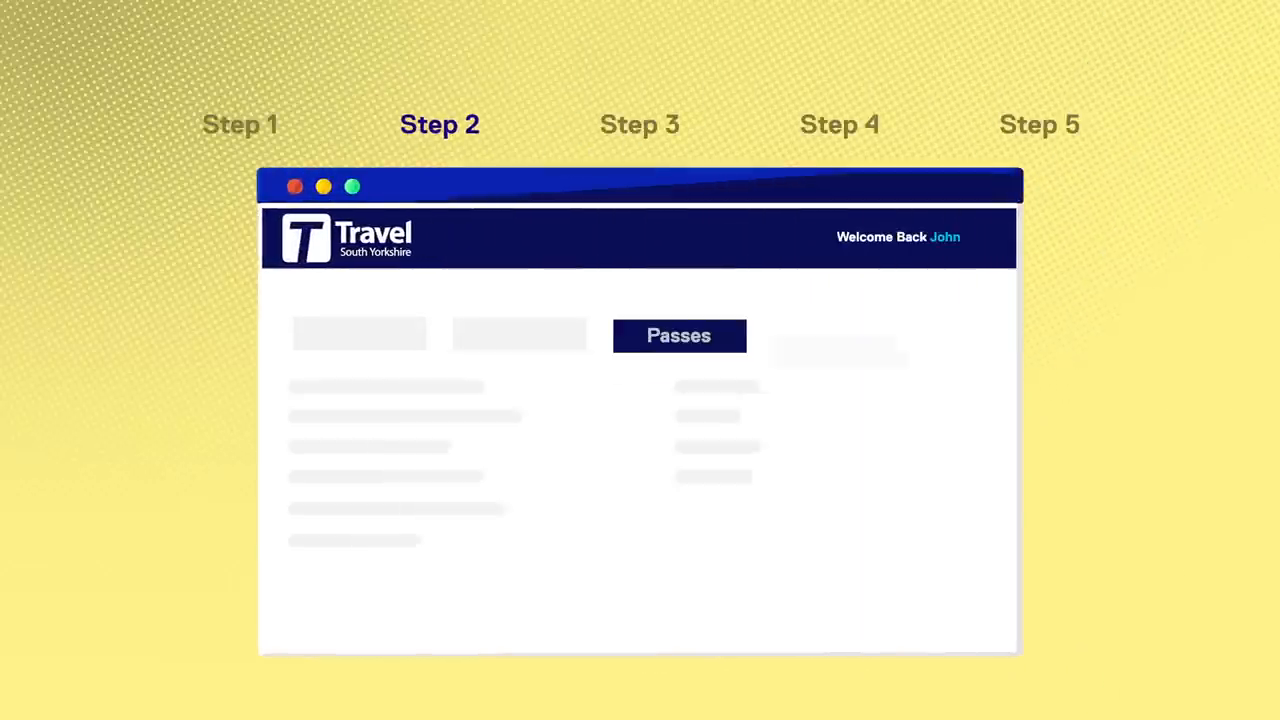
- Choose Concessions from the Passes menu dropdown
click(678, 335)
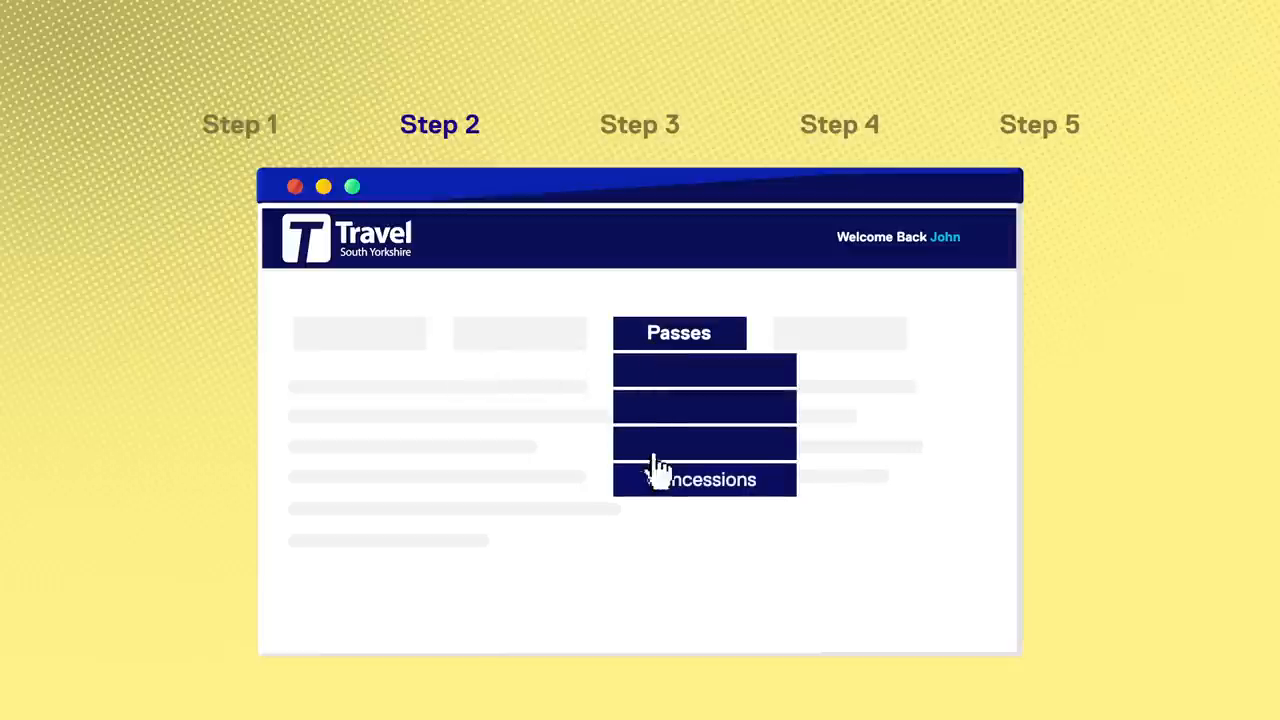
click(704, 479)
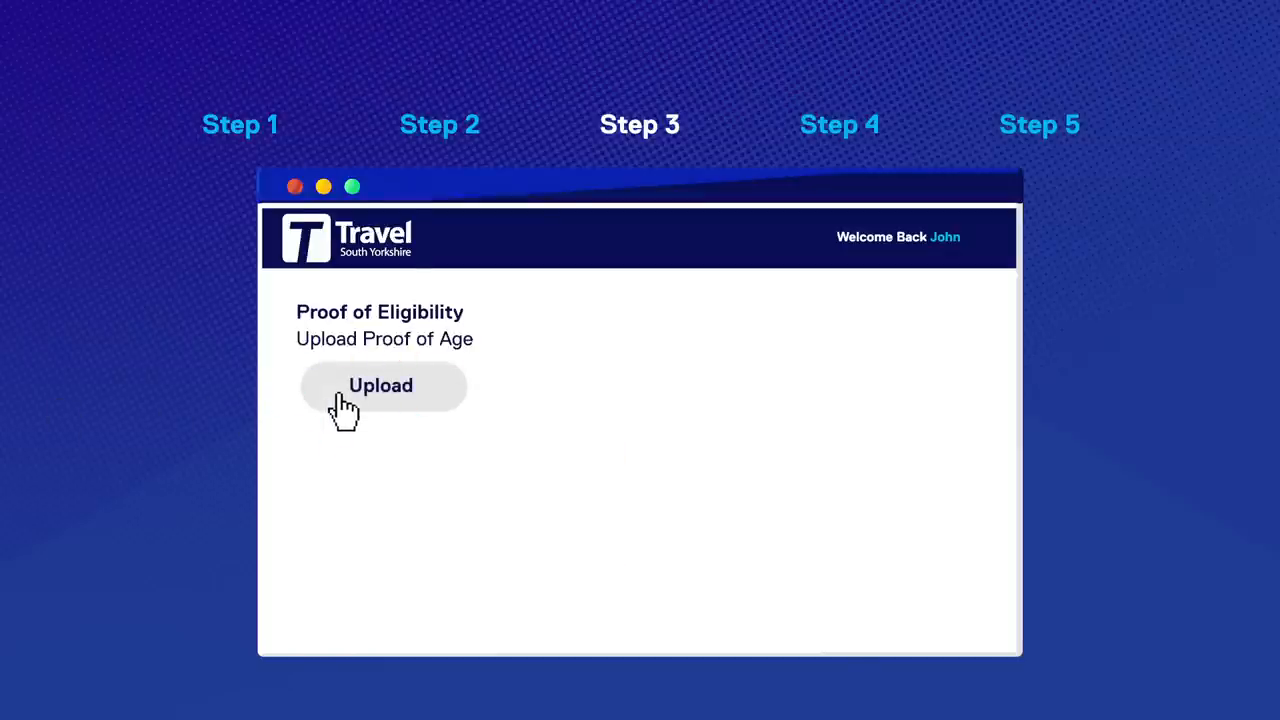
- Upload proof of age on the Proof of Eligibility page
click(381, 385)
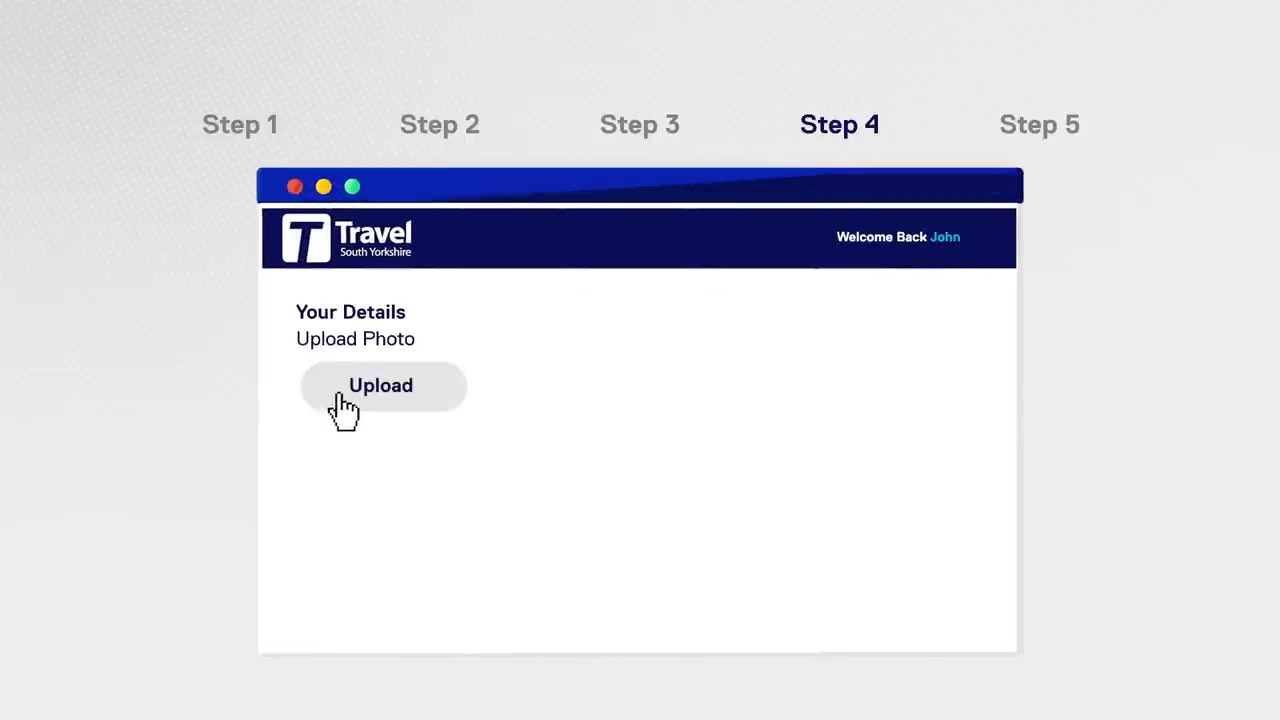
- Upload a personal photo on the Your Details page
click(381, 385)
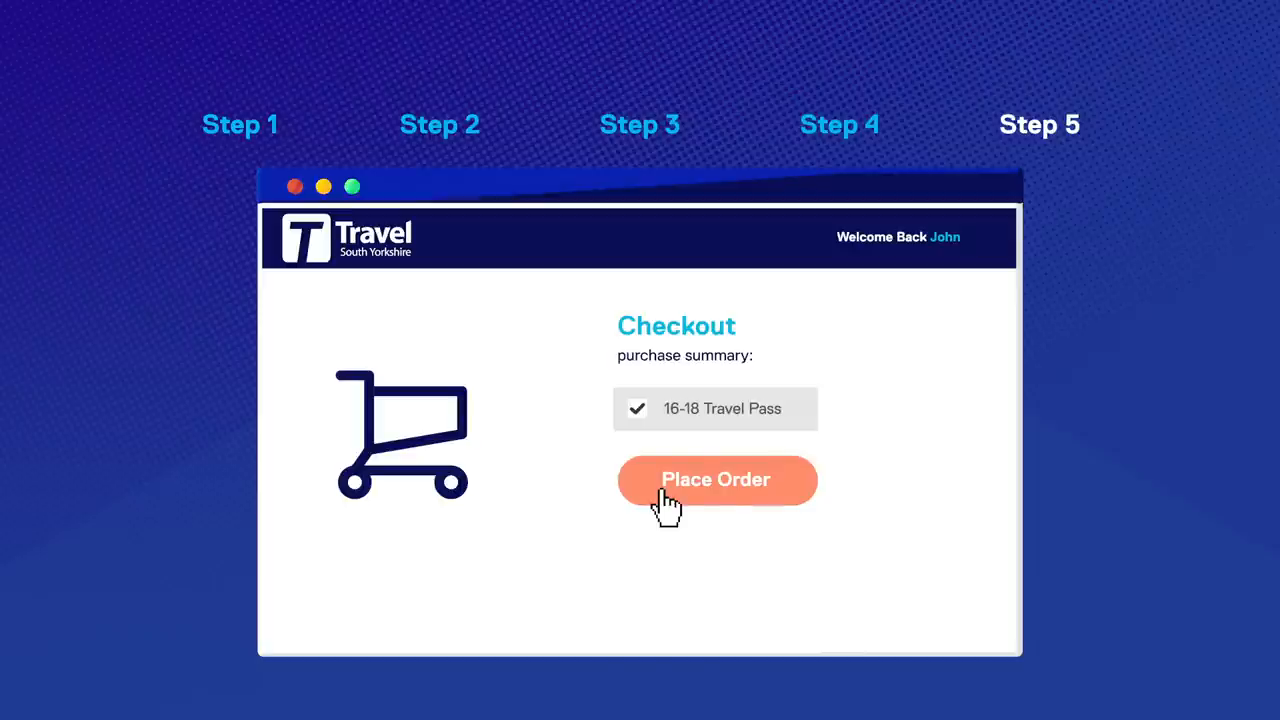
- Place the order for the 16-18 Travel Pass at checkout
click(715, 480)
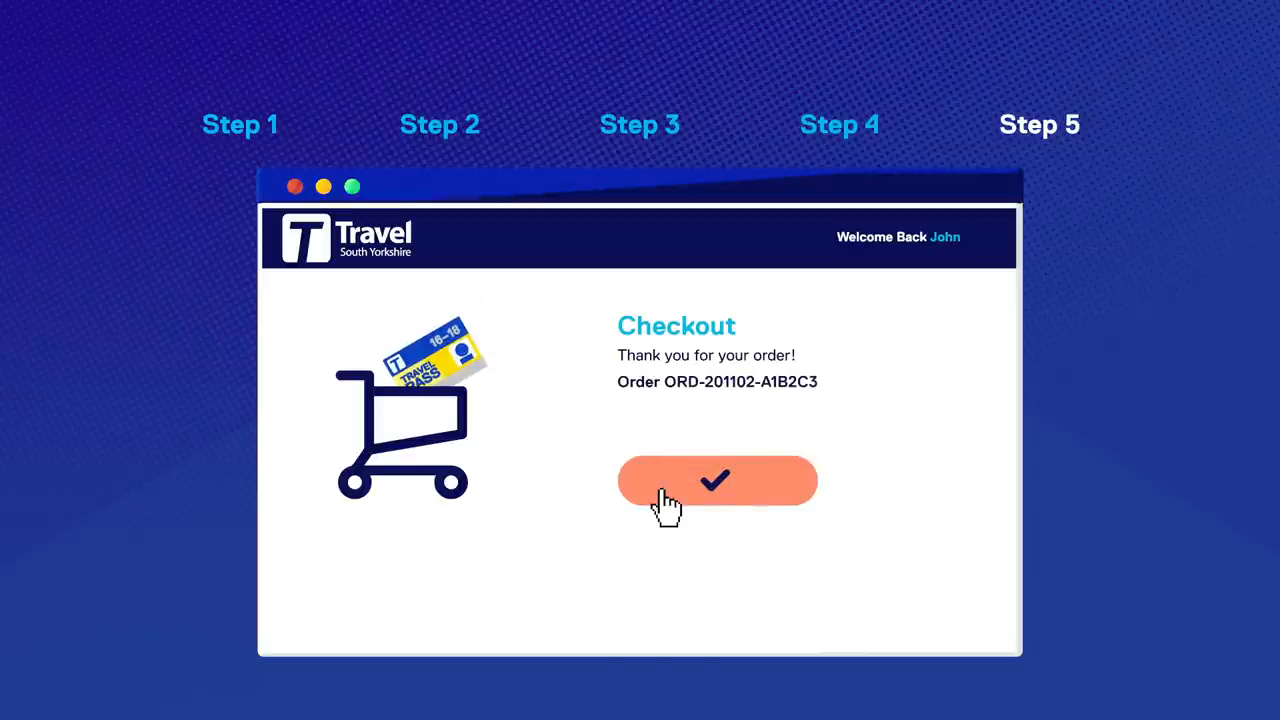